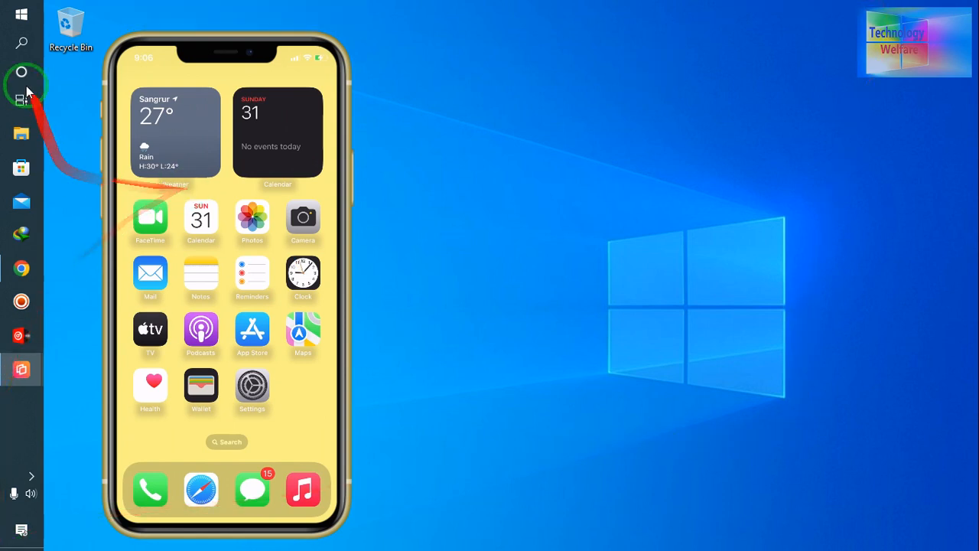
# Launch 3uTools from the Windows Start menu's installed apps list
pyautogui.click(22, 14)
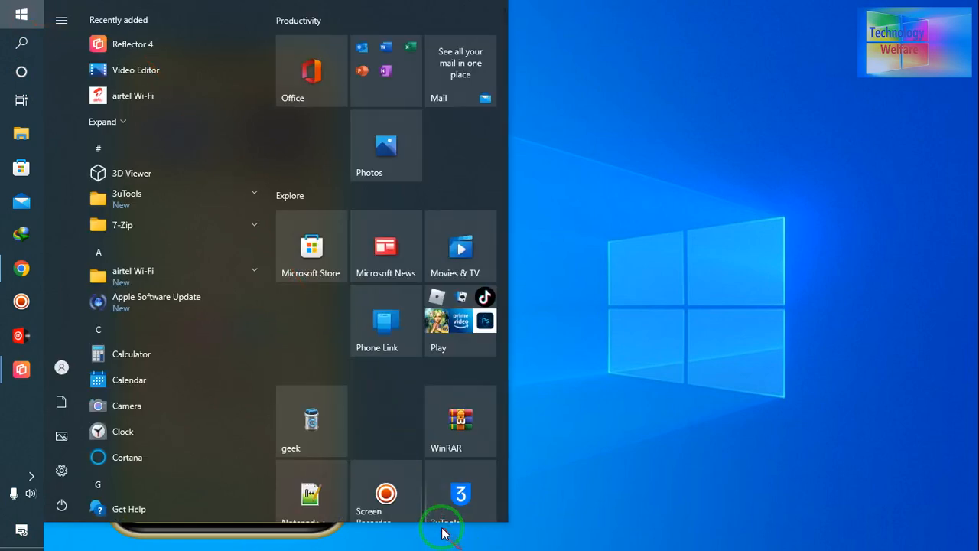
pyautogui.click(460, 493)
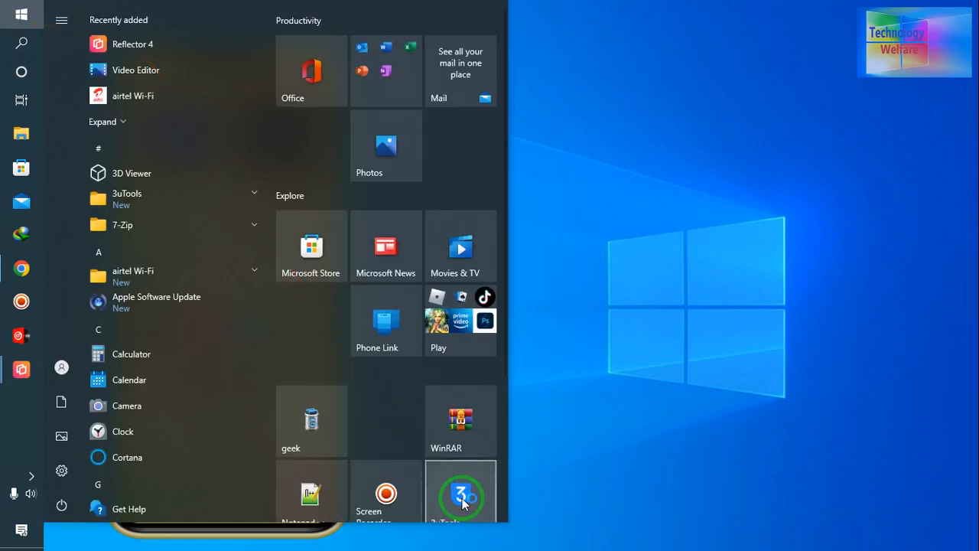
pyautogui.click(460, 494)
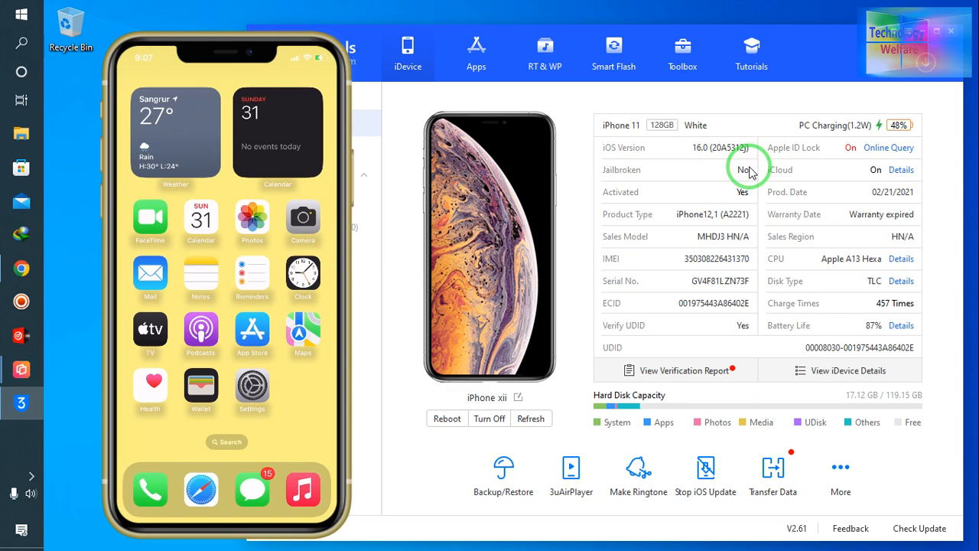
# Check the iPhone 11's Software Update, which reports iOS 16.0 is up to date
pyautogui.click(252, 387)
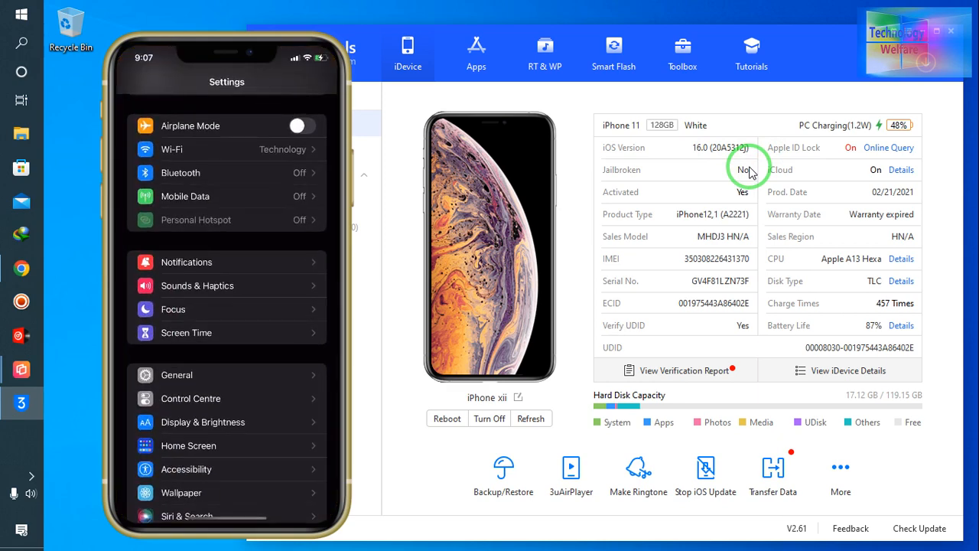
pyautogui.scroll(-3)
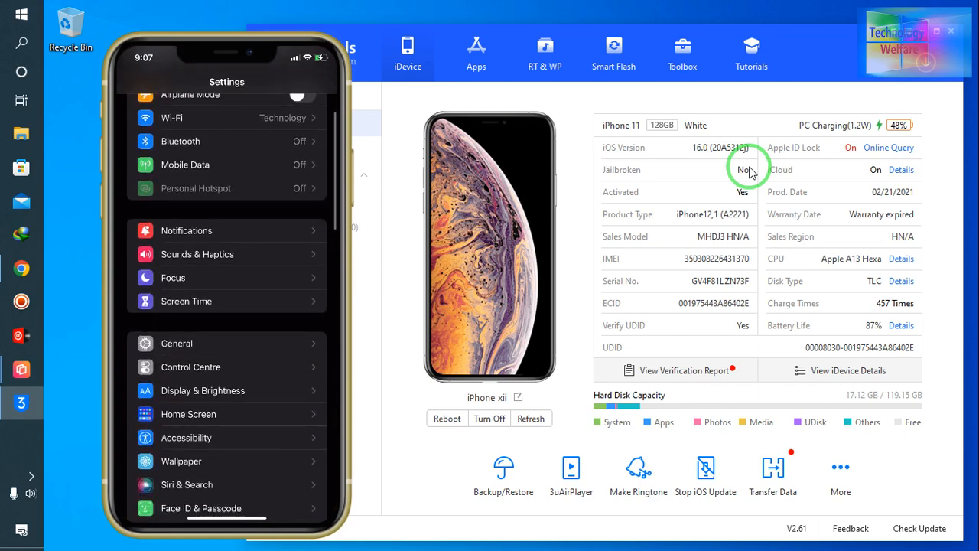
pyautogui.click(177, 343)
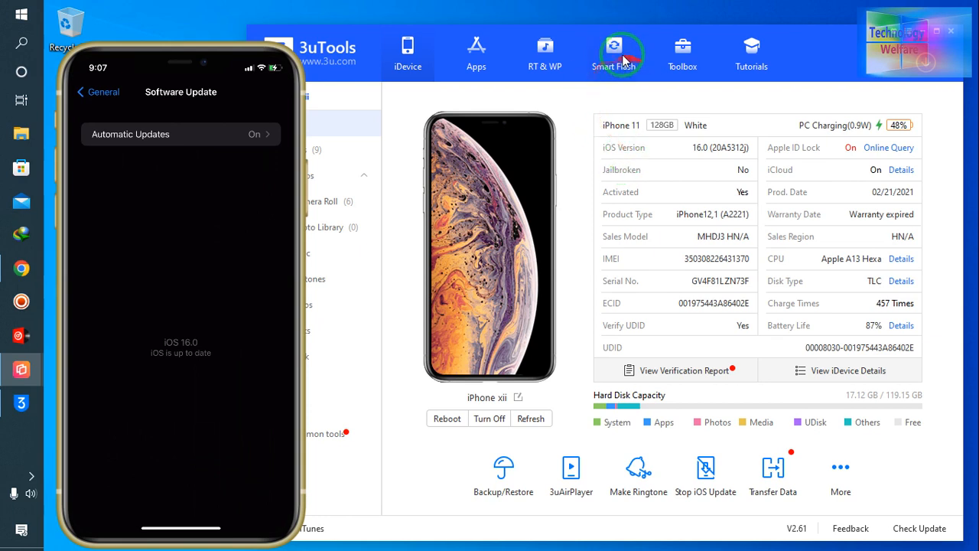
pyautogui.click(613, 50)
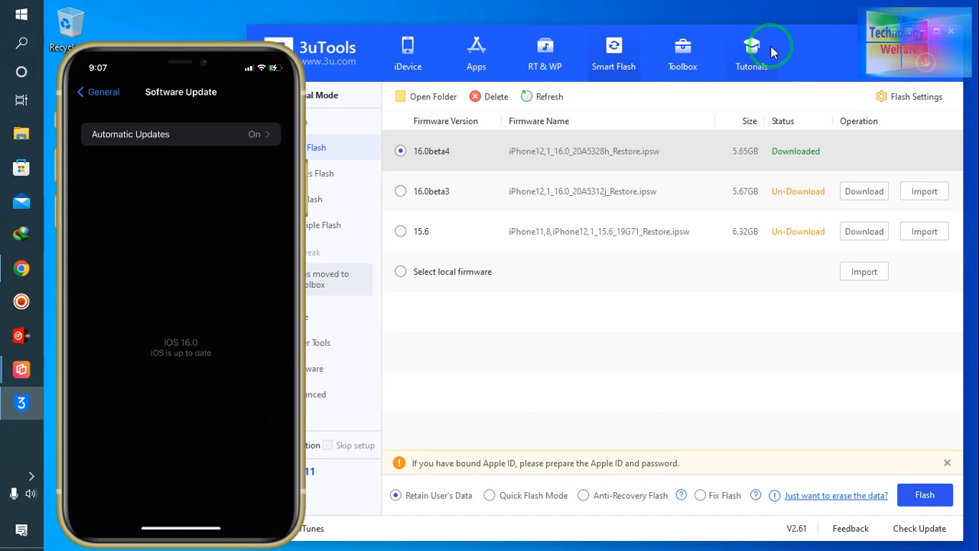
pyautogui.click(549, 96)
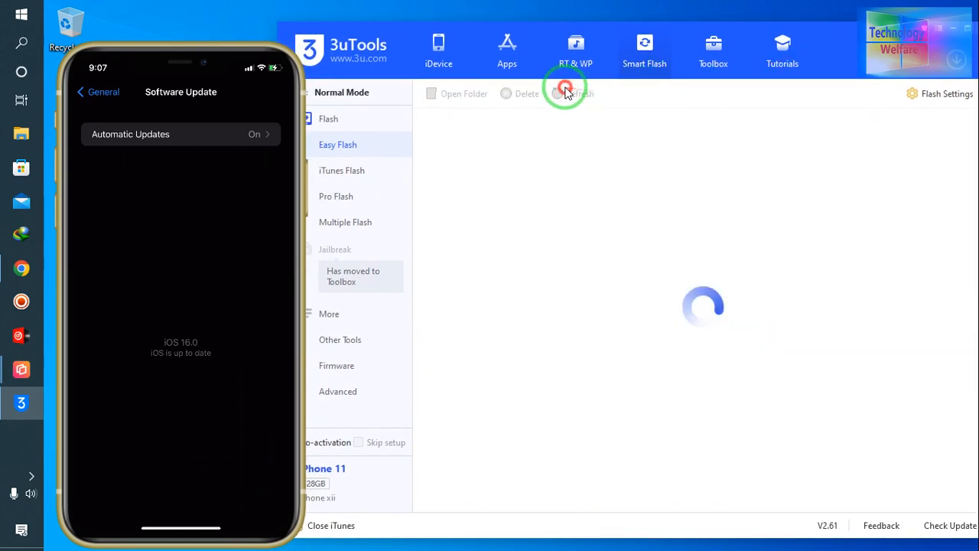
pyautogui.click(570, 93)
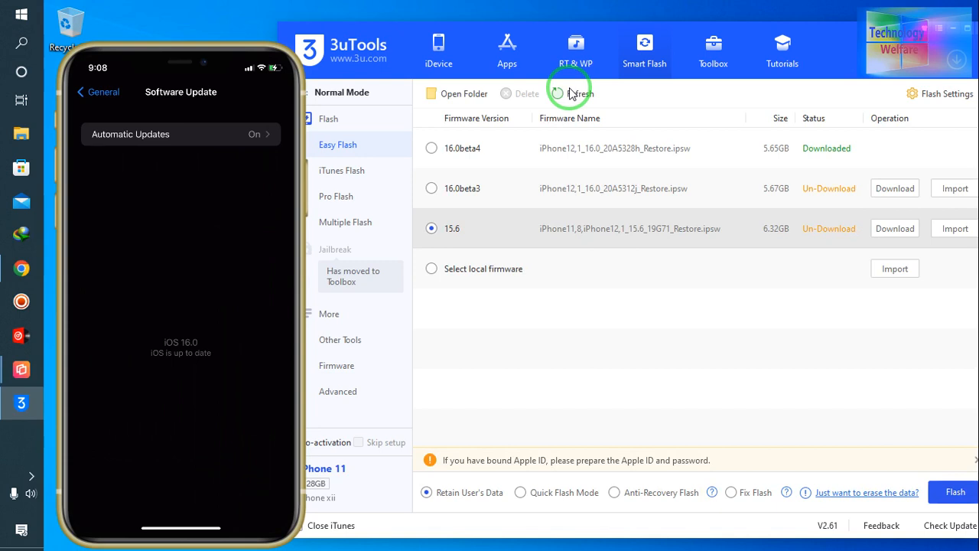
pyautogui.moveTo(626, 203)
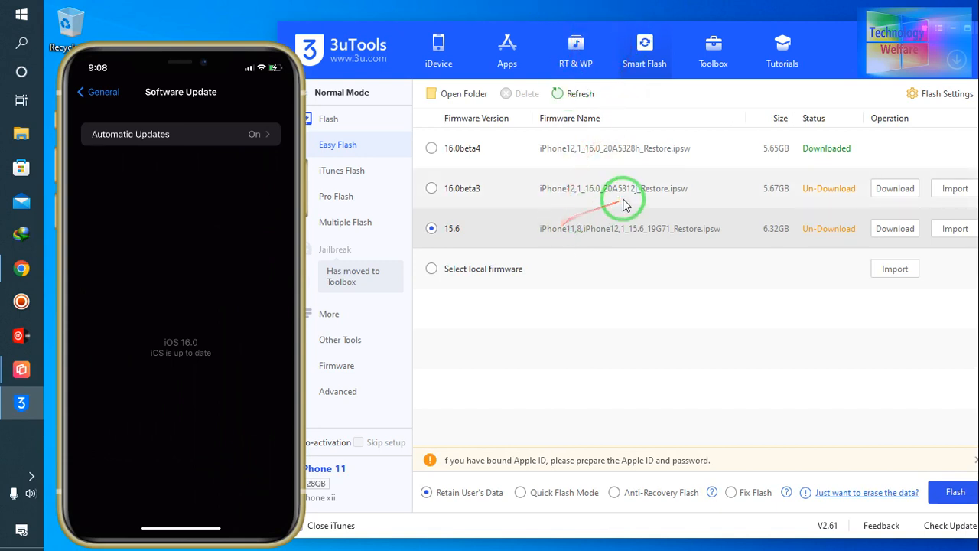
pyautogui.moveTo(633, 193)
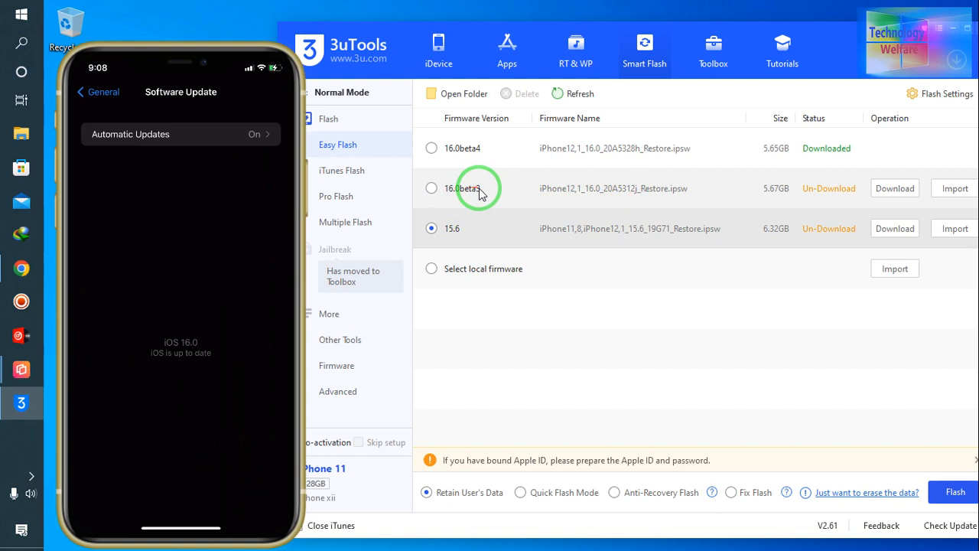
pyautogui.moveTo(570, 197)
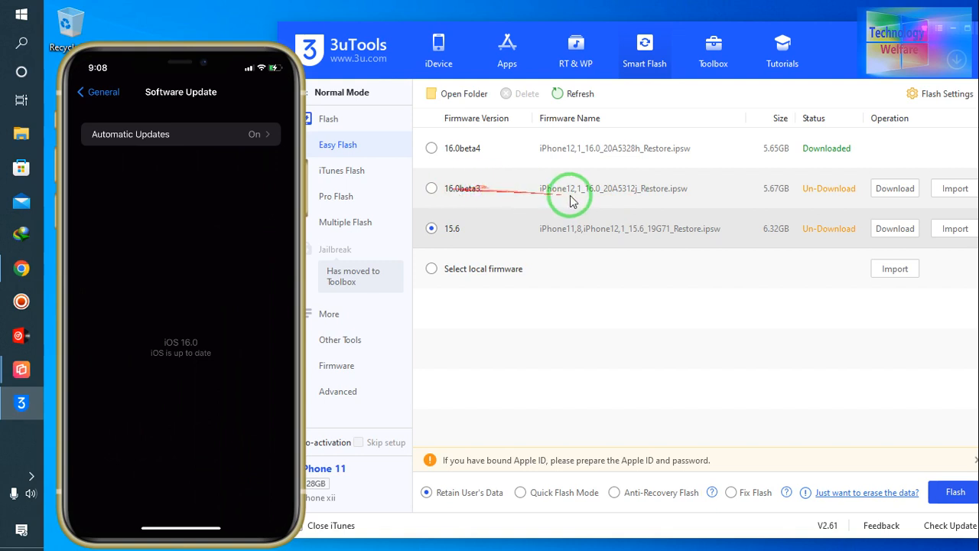
pyautogui.click(438, 46)
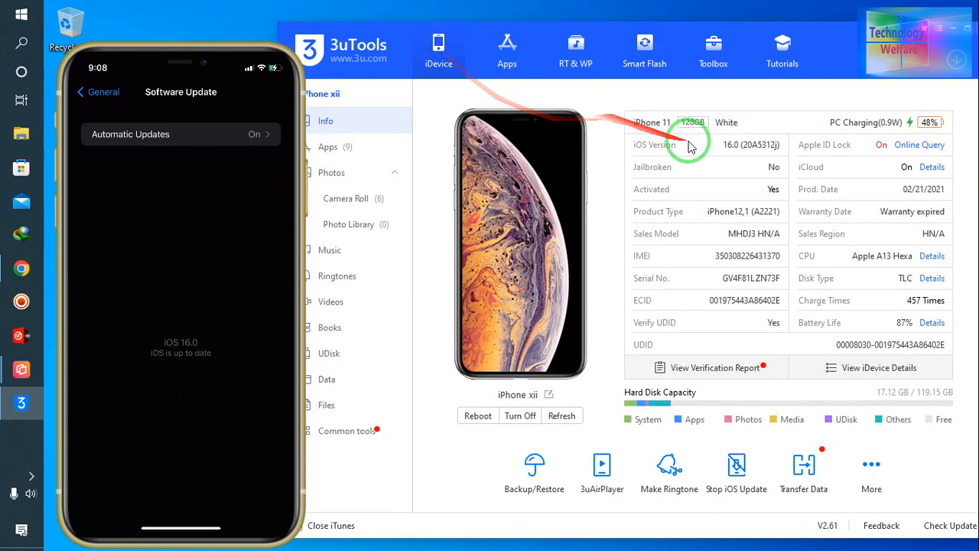
pyautogui.moveTo(774, 149)
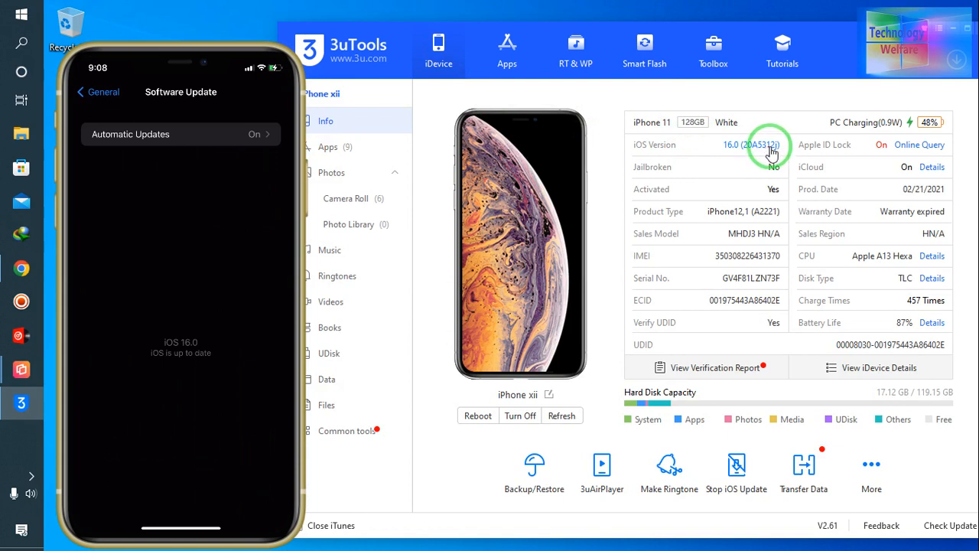
pyautogui.click(757, 145)
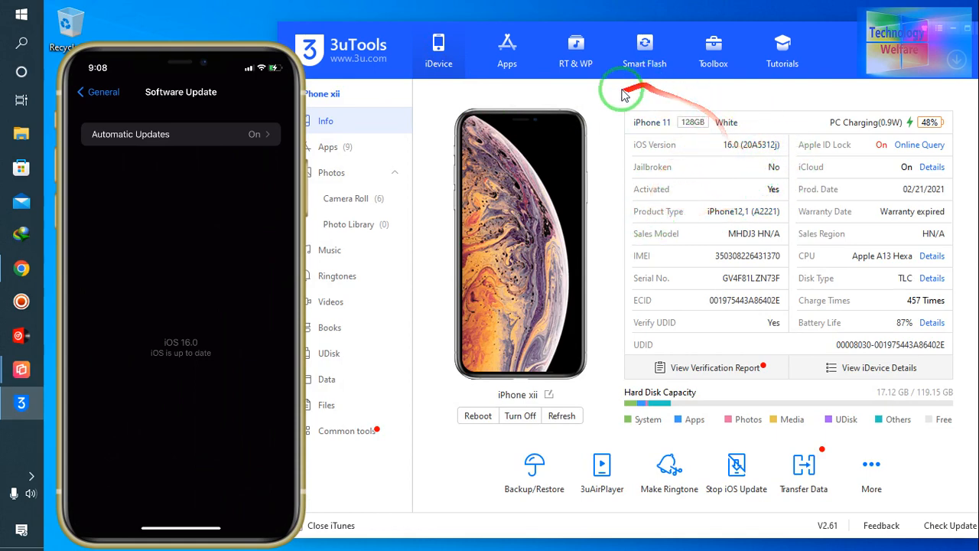
pyautogui.click(645, 46)
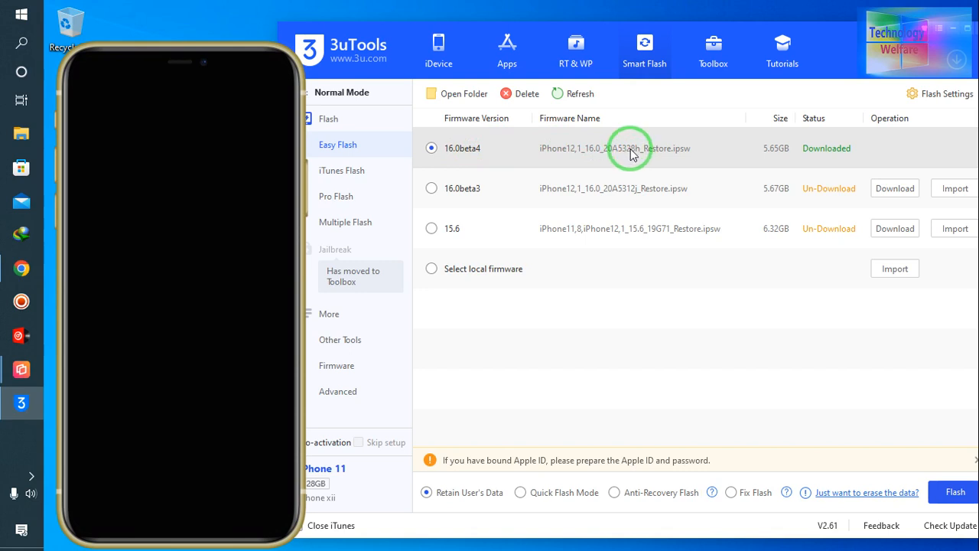
pyautogui.moveTo(631, 153)
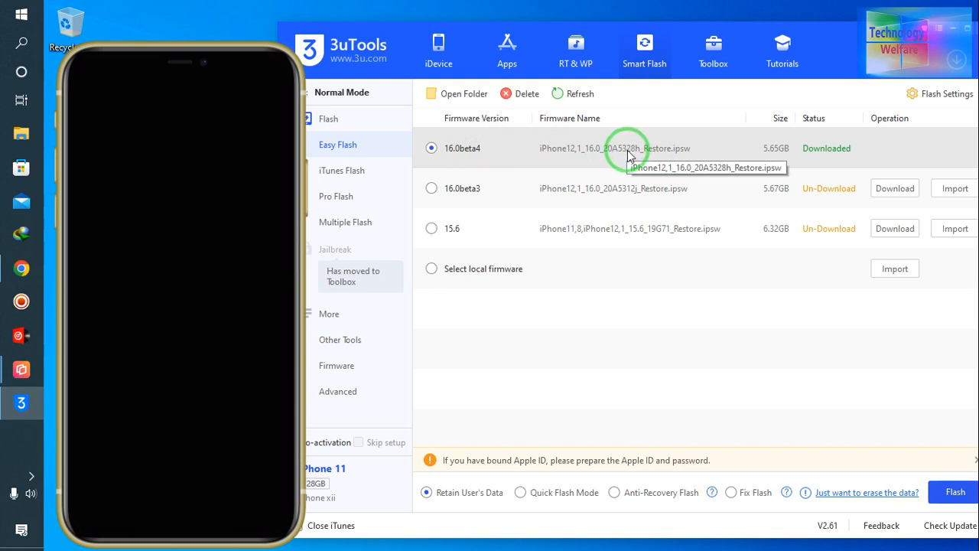
pyautogui.moveTo(653, 160)
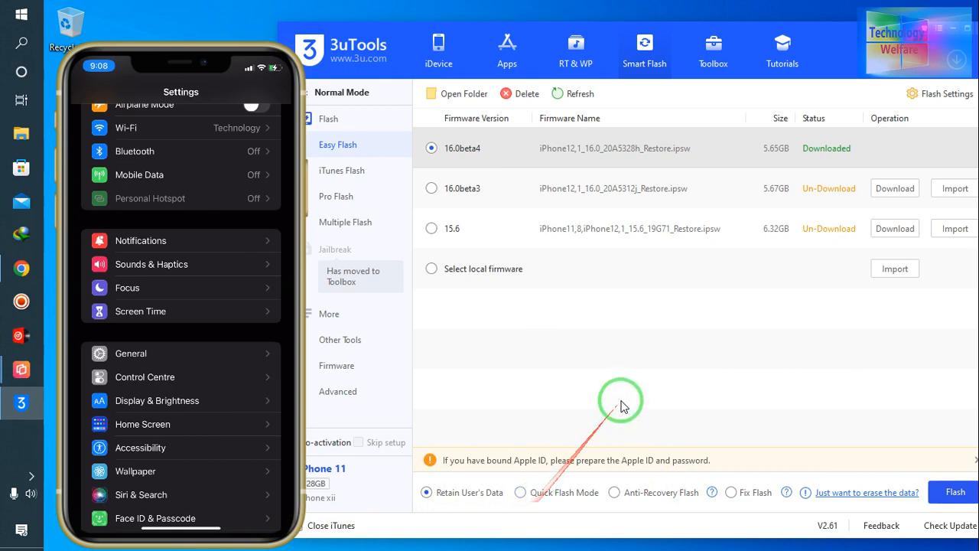
pyautogui.moveTo(628, 380)
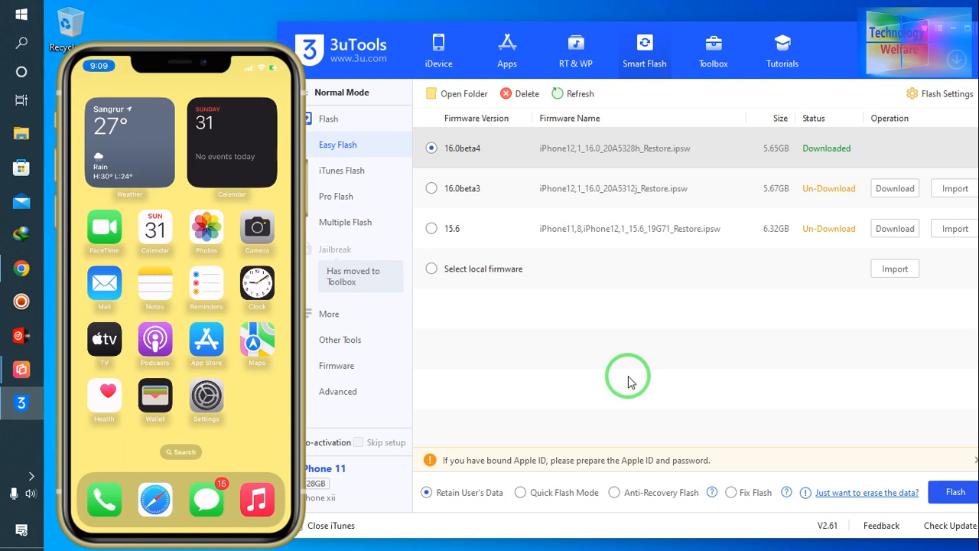
pyautogui.moveTo(818, 168)
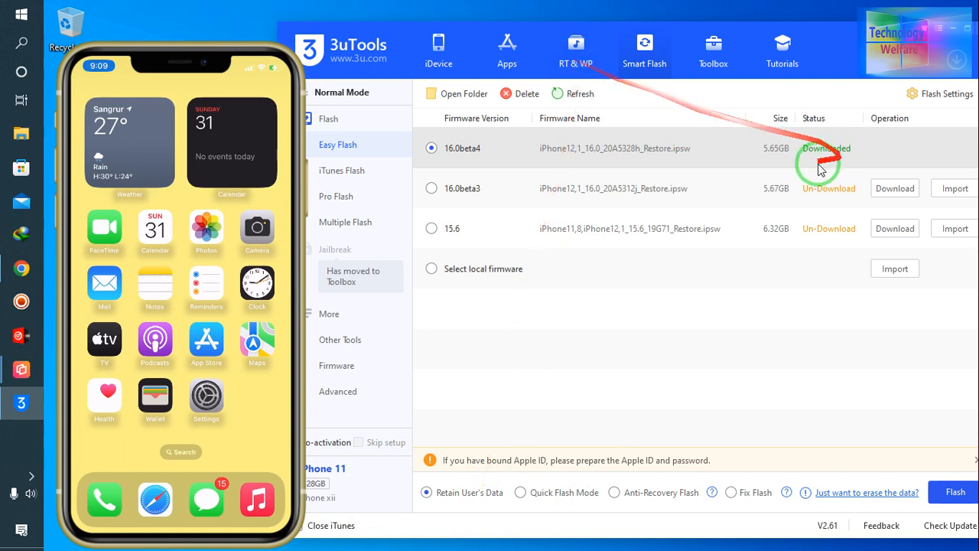
pyautogui.moveTo(937, 413)
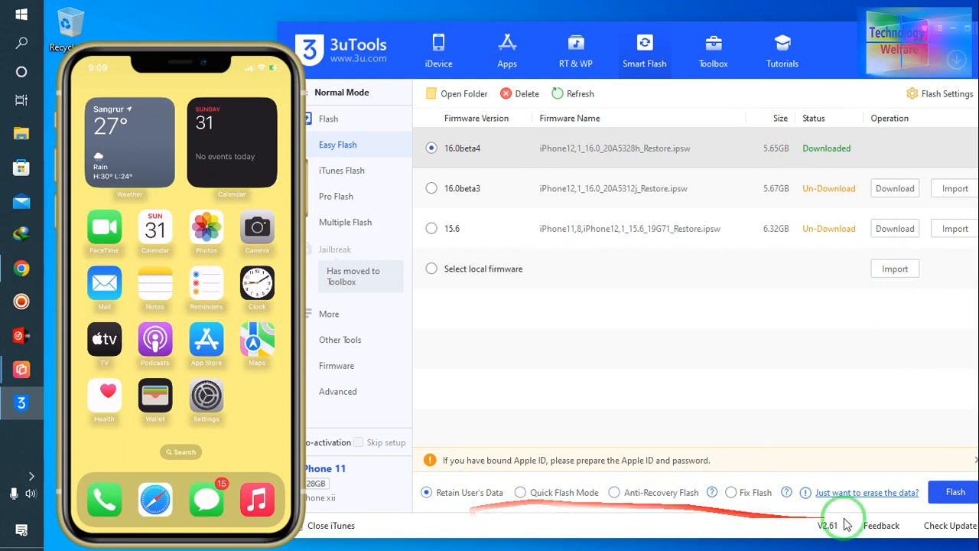
# Flash the iPhone to 16.0beta4 keeping user data, accepting the Find my iPhone warning
pyautogui.click(955, 492)
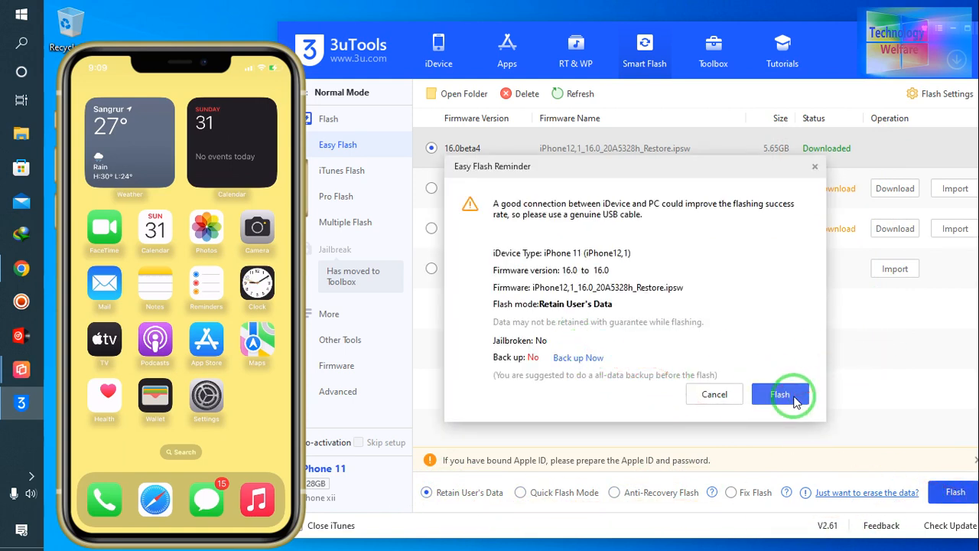
pyautogui.click(780, 393)
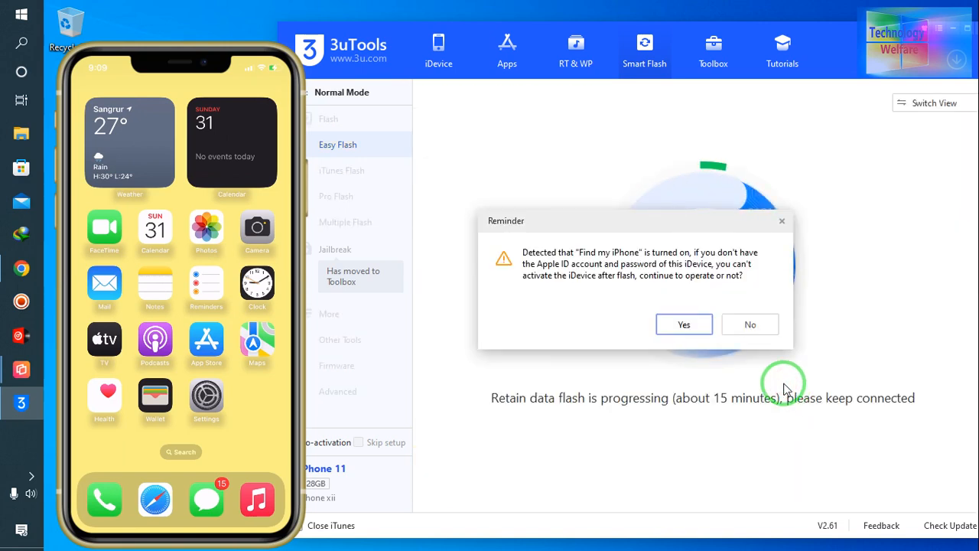
pyautogui.click(683, 324)
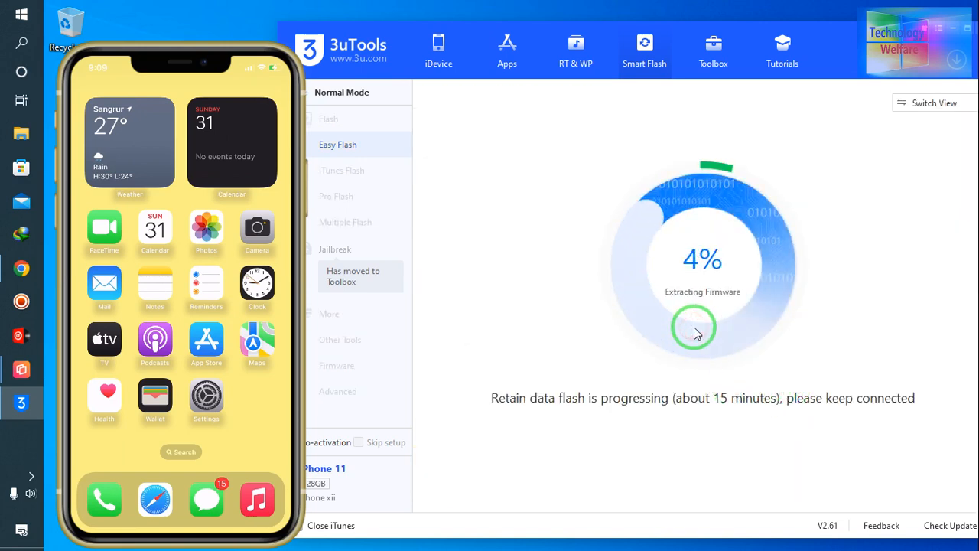